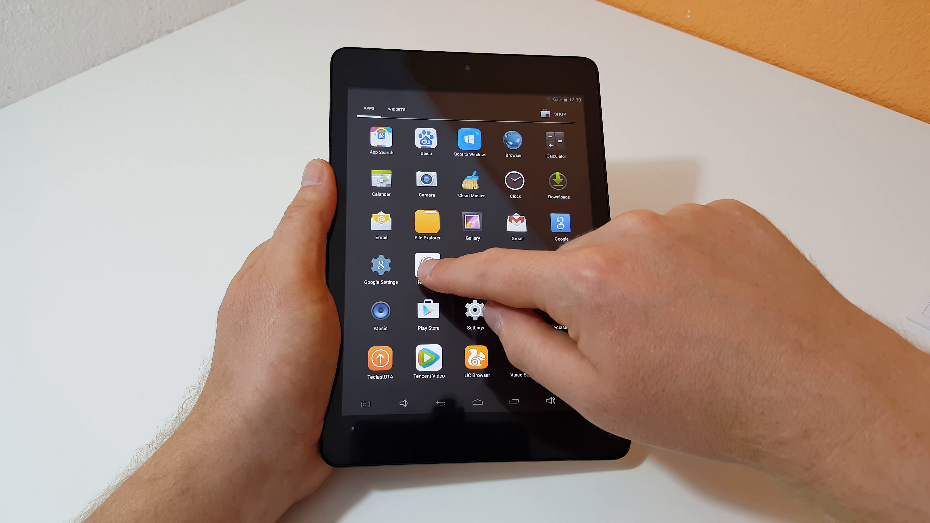
Uninstall the Ifeng News app and confirm its removal from the launcher
click(427, 264)
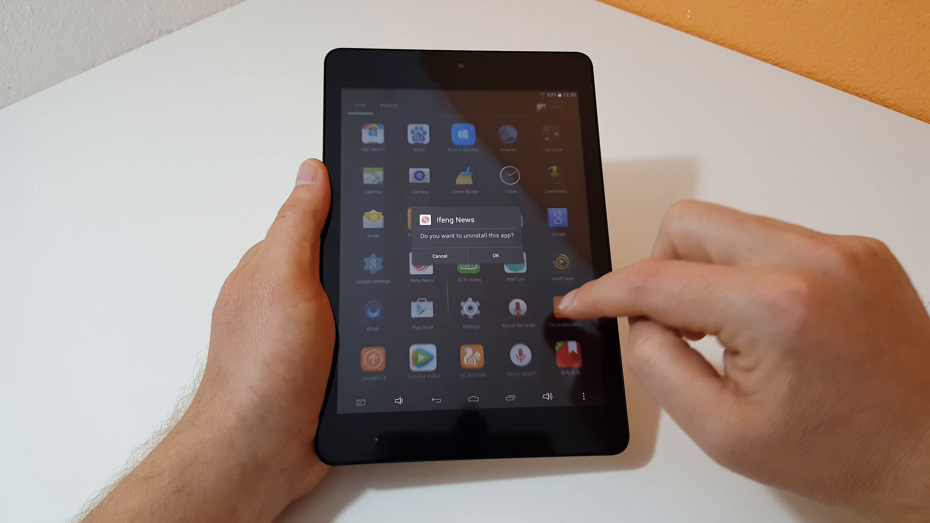
click(495, 256)
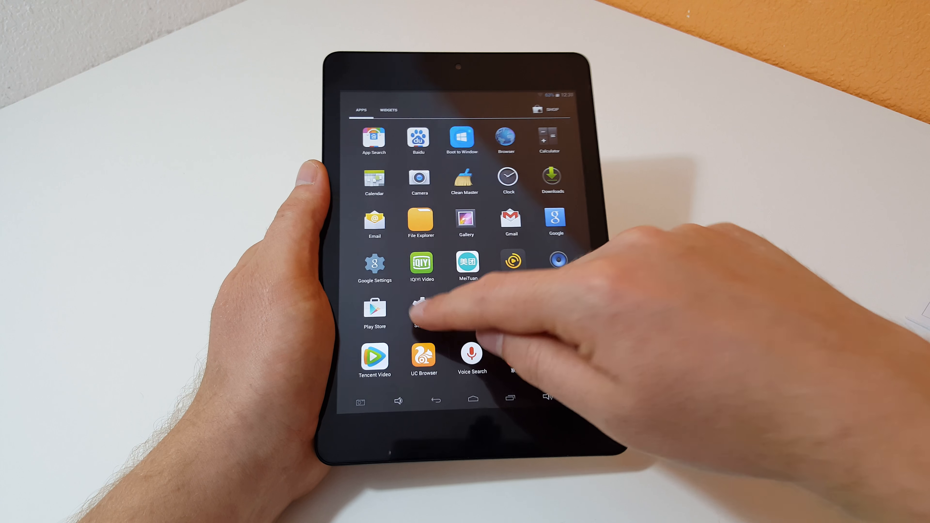
View About tablet in Settings showing the model, Android 4.4.4 and kernel 3.10.20
click(421, 309)
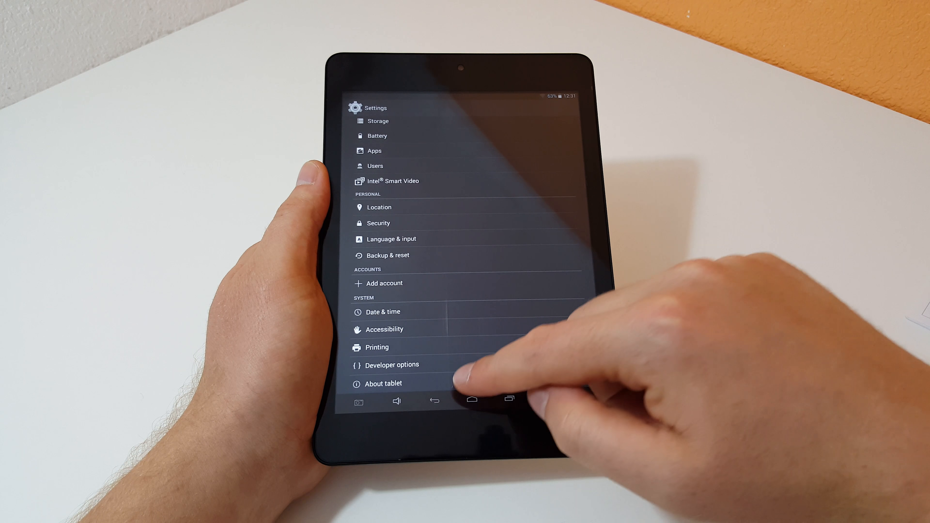
click(383, 383)
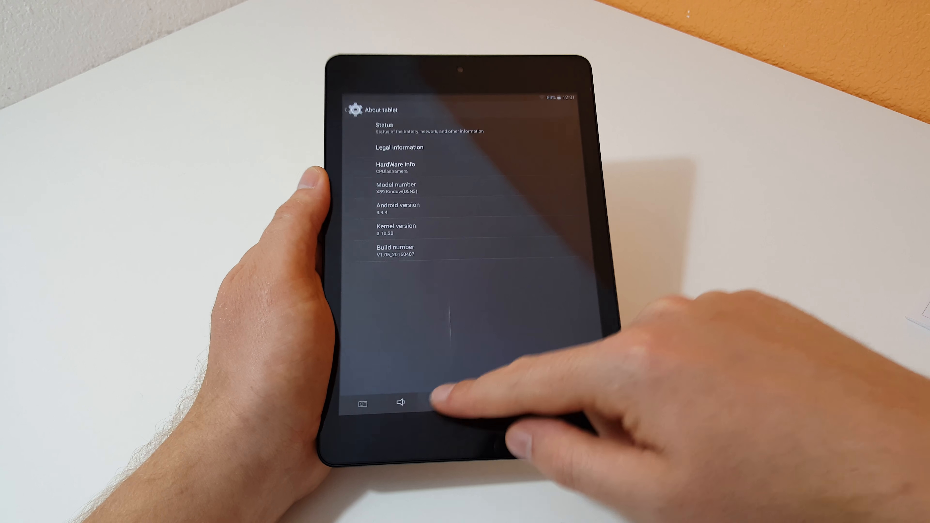
click(434, 402)
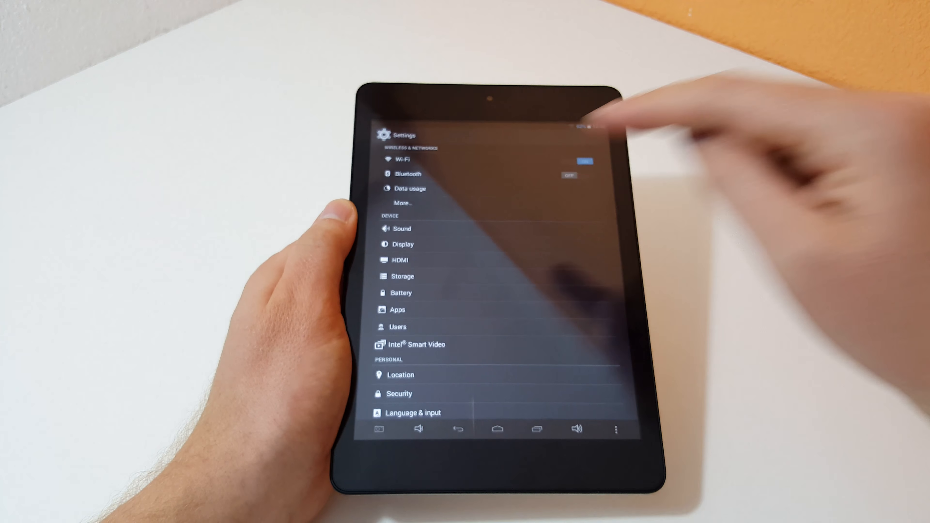
Leave Settings and return to the launcher's app drawer
click(402, 276)
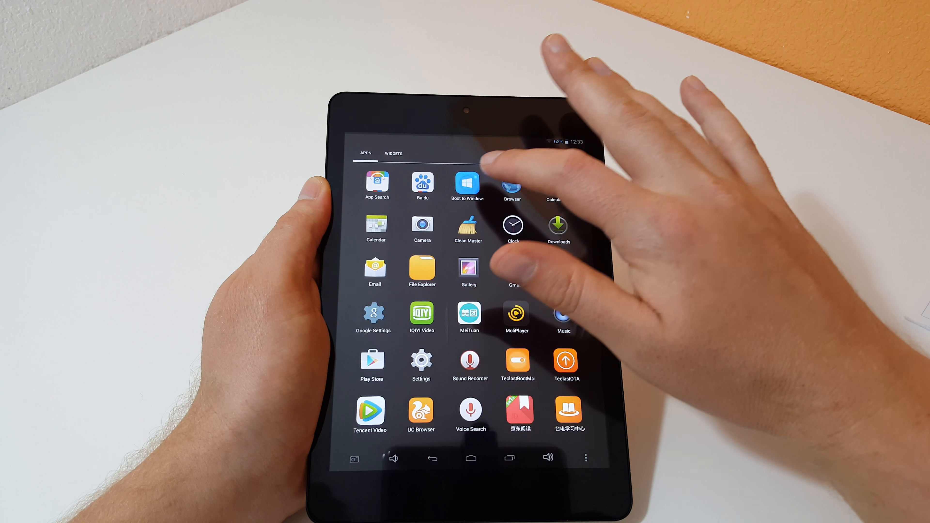
Boot into Windows 10 and bring up the Start button's power-user menu
click(467, 181)
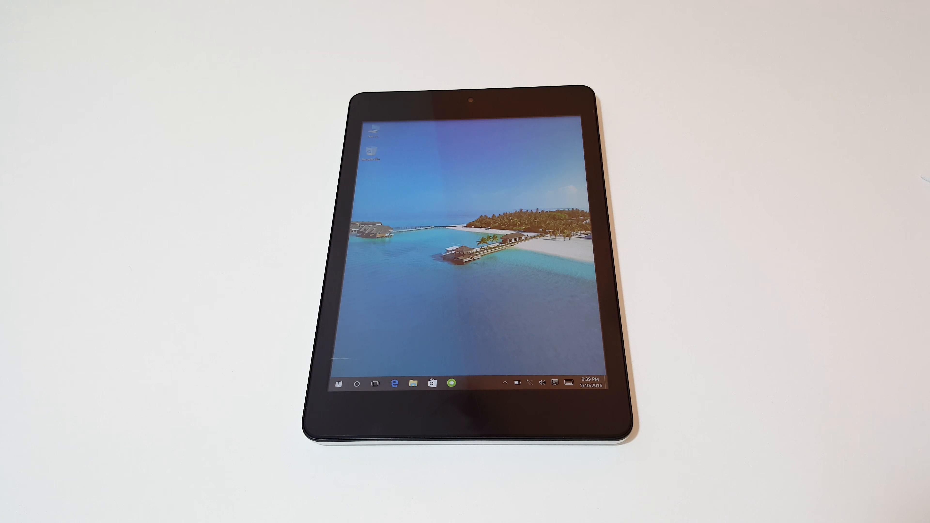
click(338, 382)
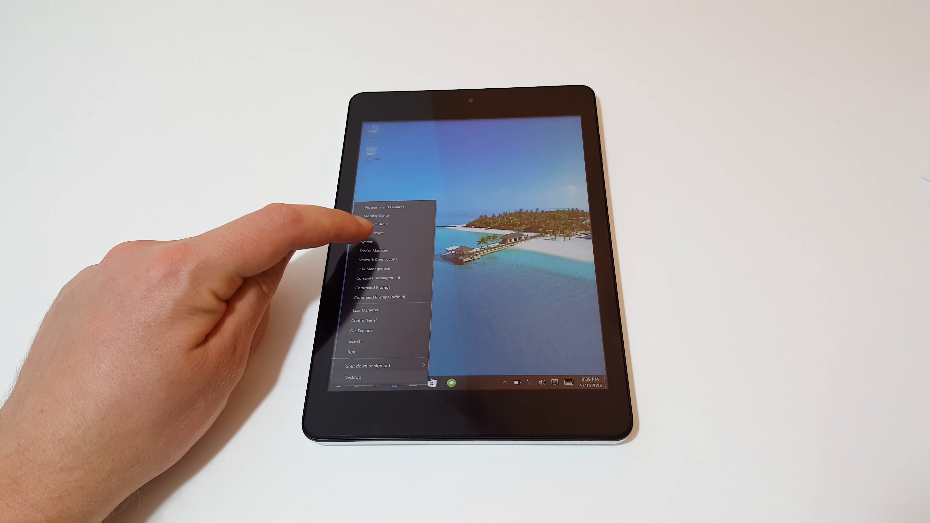
Launch Device Manager from the power-user menu to list hardware categories
click(366, 243)
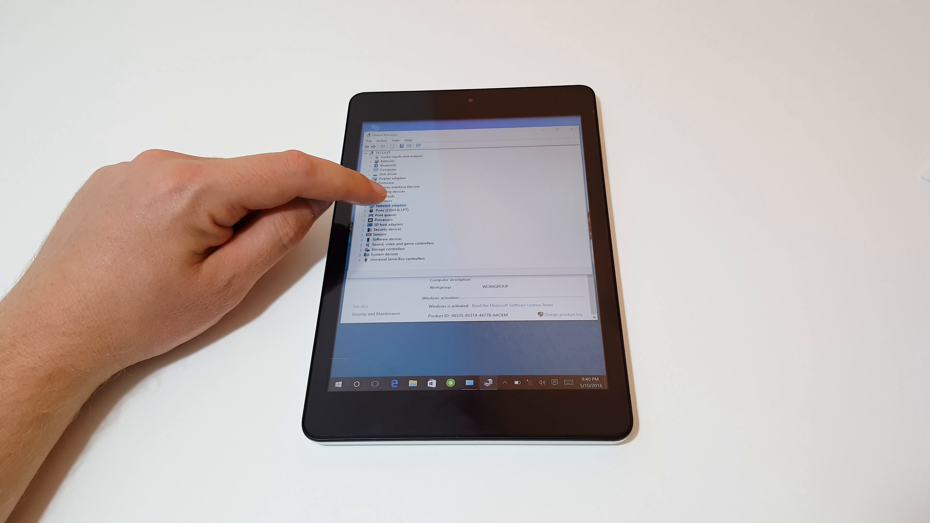
Close Device Manager, leaving the system information page visible
click(378, 204)
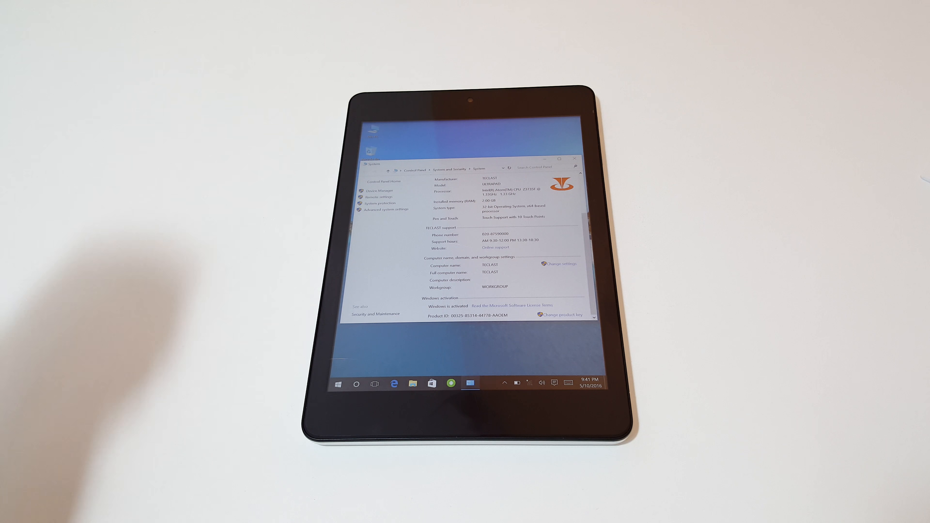
click(529, 383)
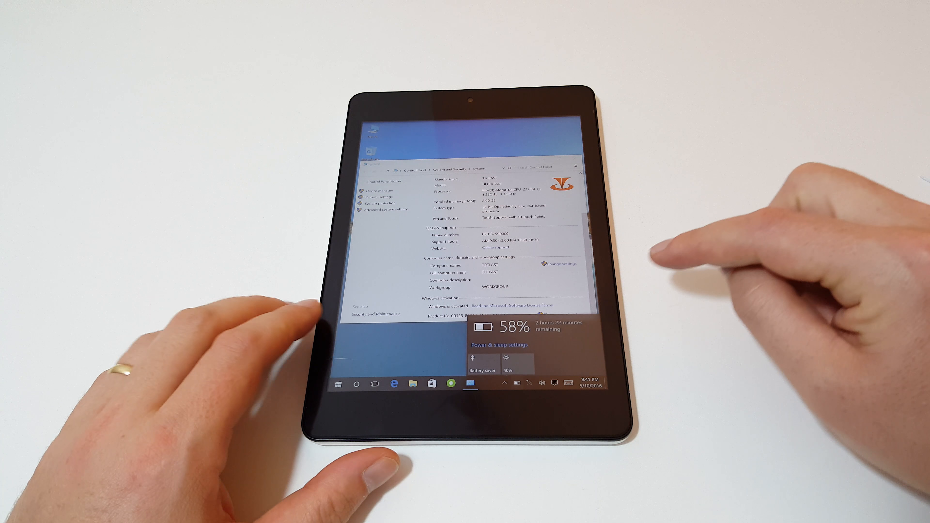
drag(509, 365, 528, 364)
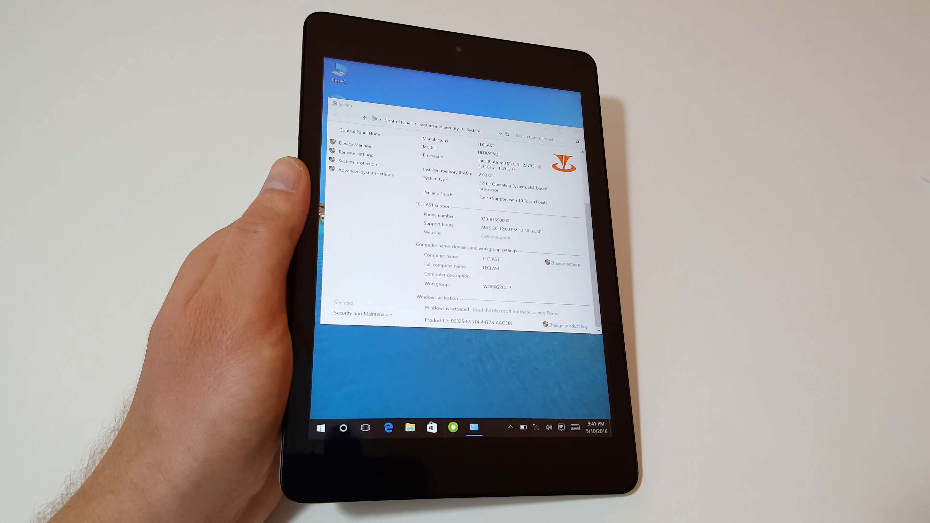
click(576, 130)
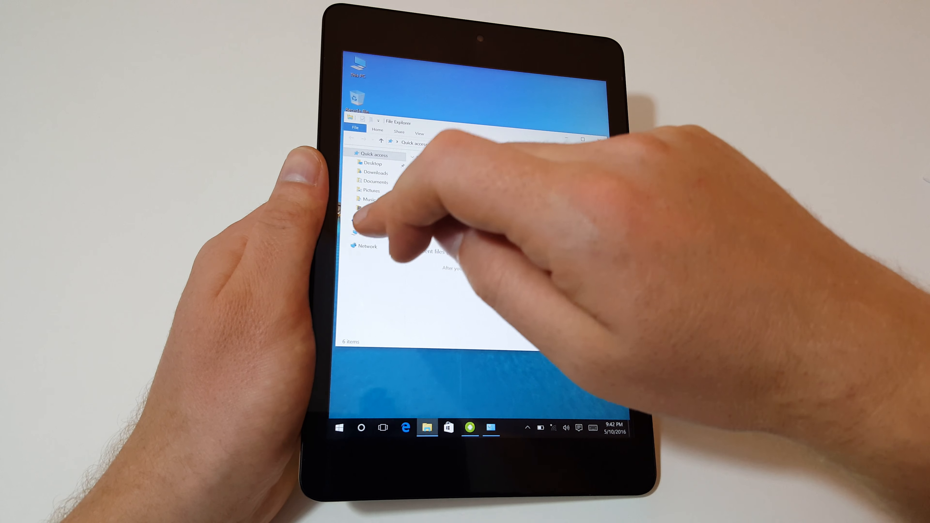
Show This PC with the user folders and Windows (C:) drive, 7.62 GB free of 16.2 GB
click(366, 233)
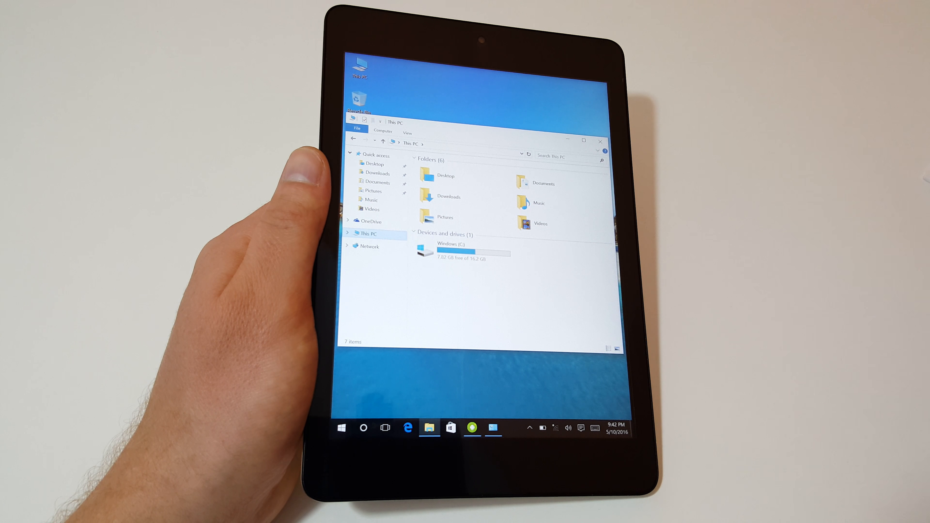